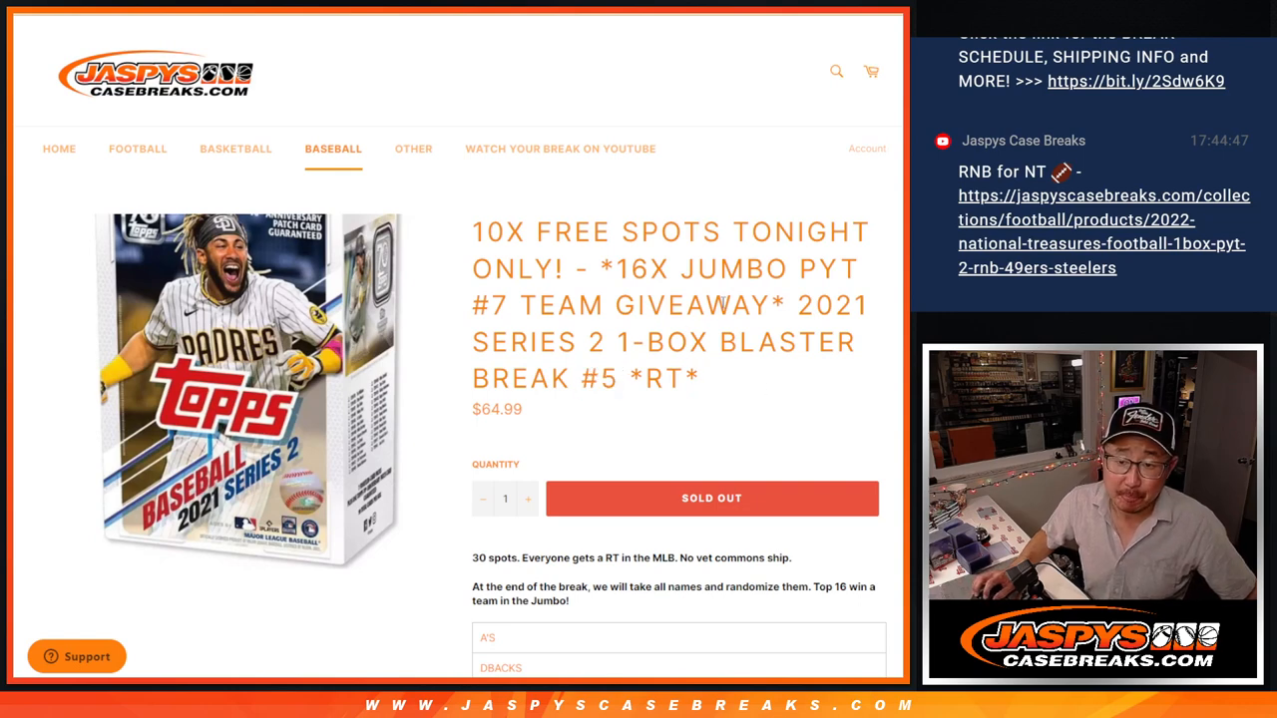
Scroll the blaster break product page to read the top-16 rule
scroll(down, 3)
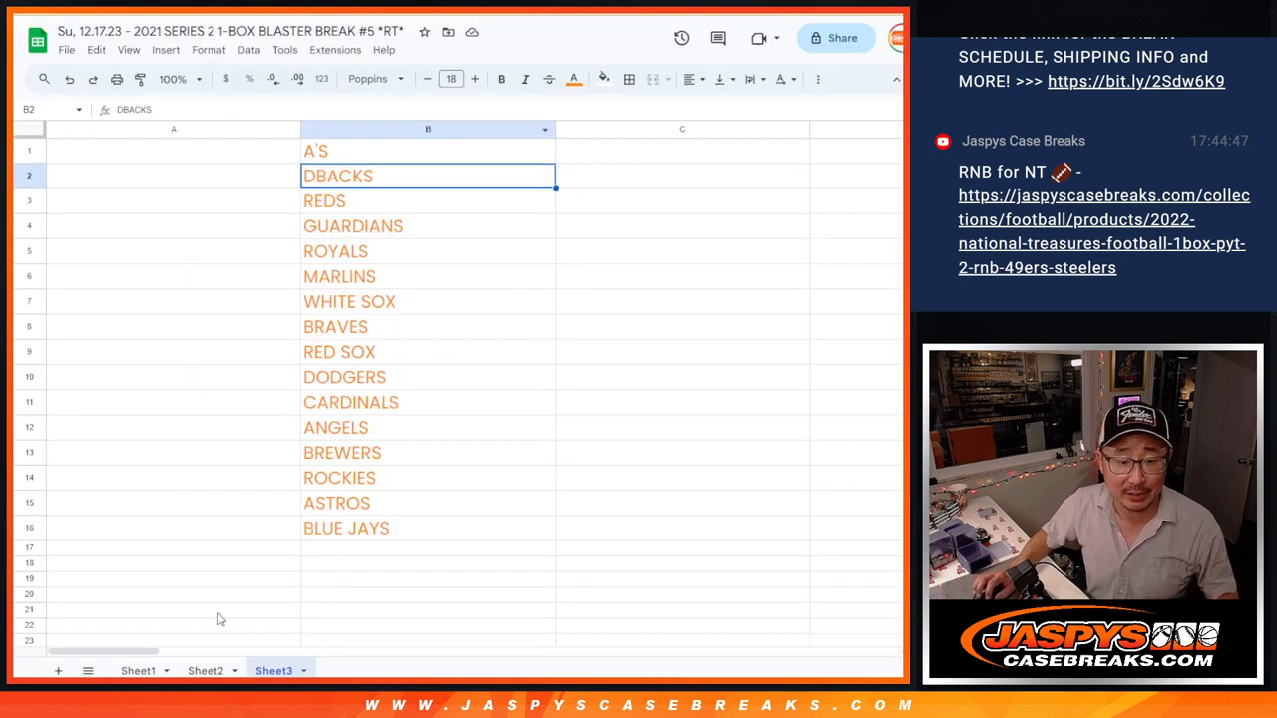
Switch to Sheet2 and review the 30-spot participant name list
click(204, 671)
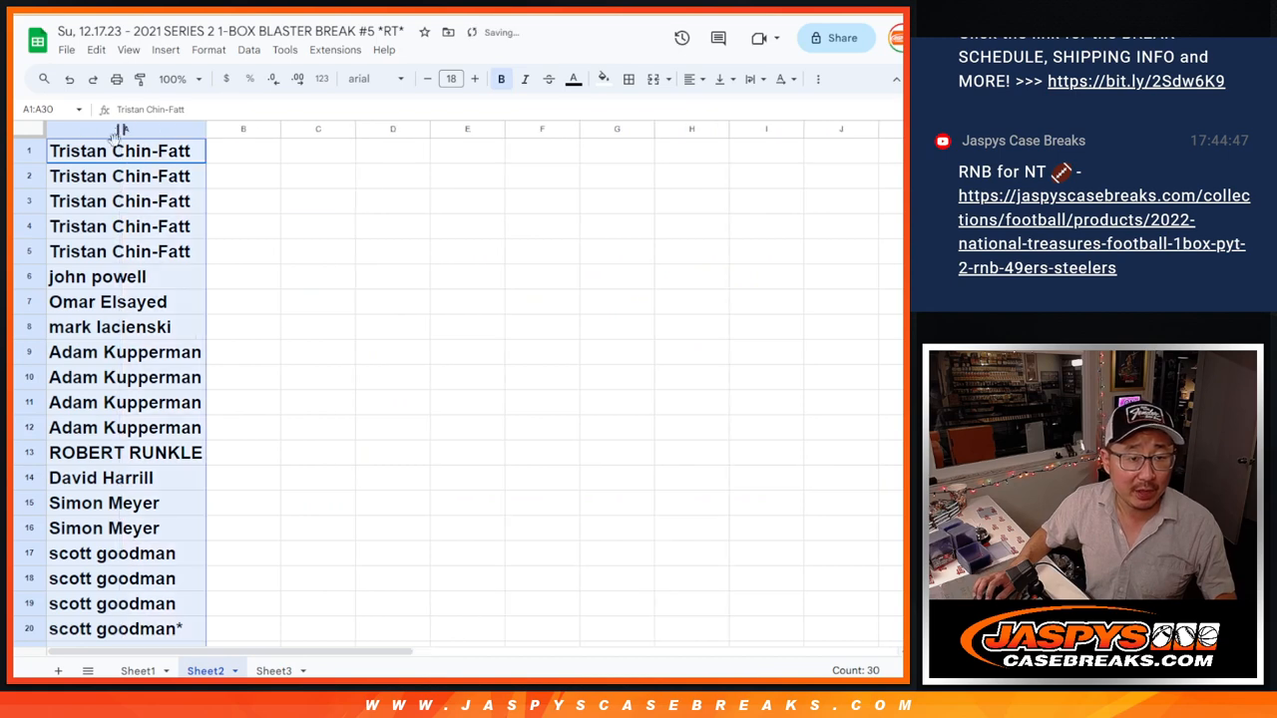
scroll(down, 3)
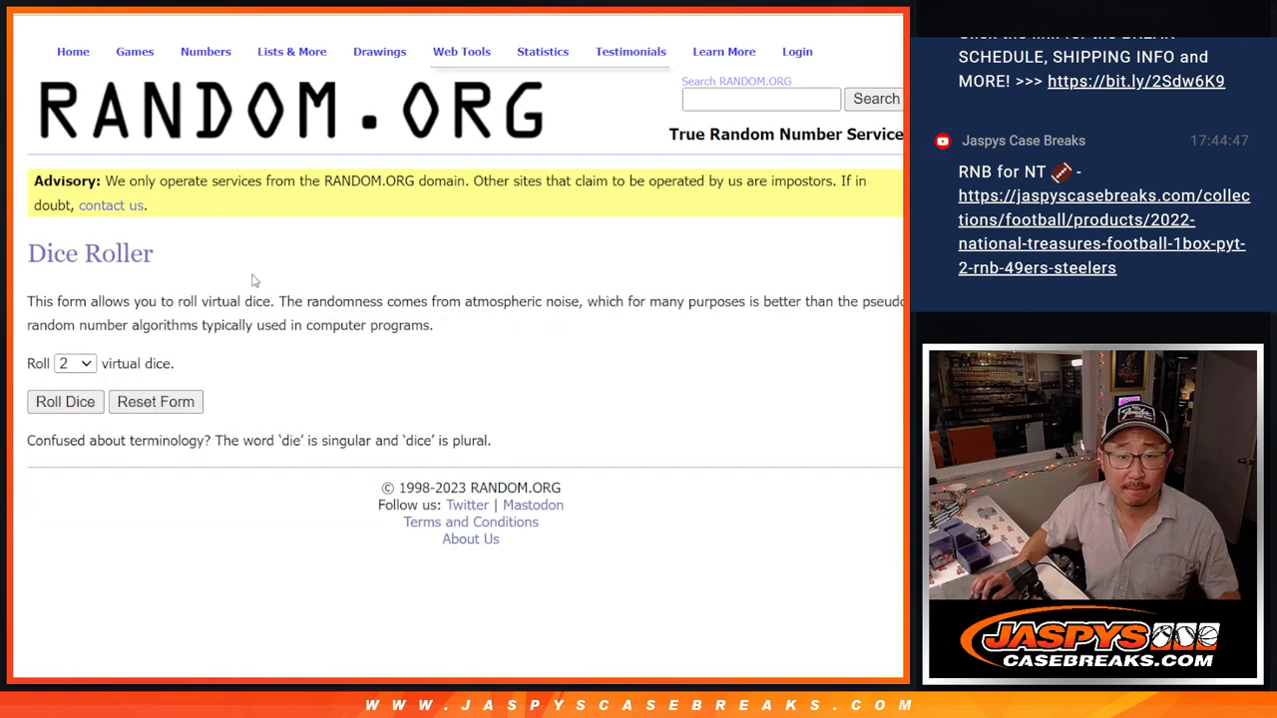
Randomize the pasted participant names in the List Randomizer, then shuffle them again
click(64, 401)
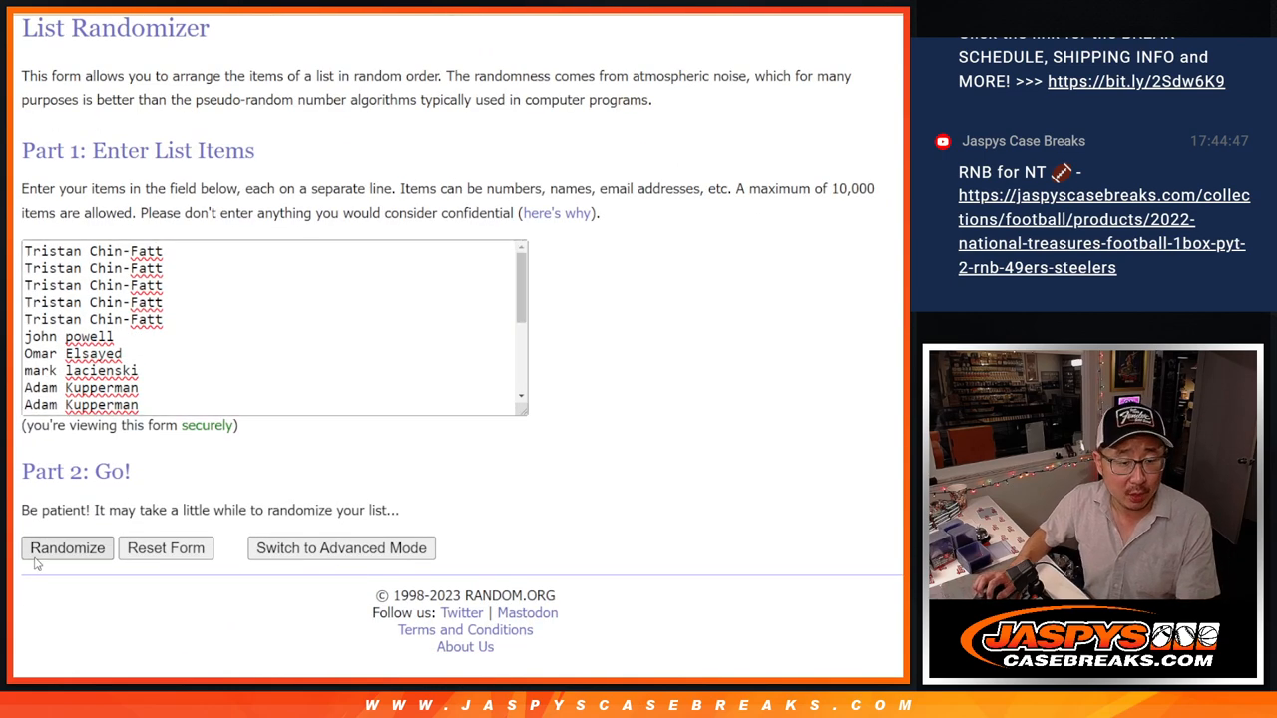
click(68, 547)
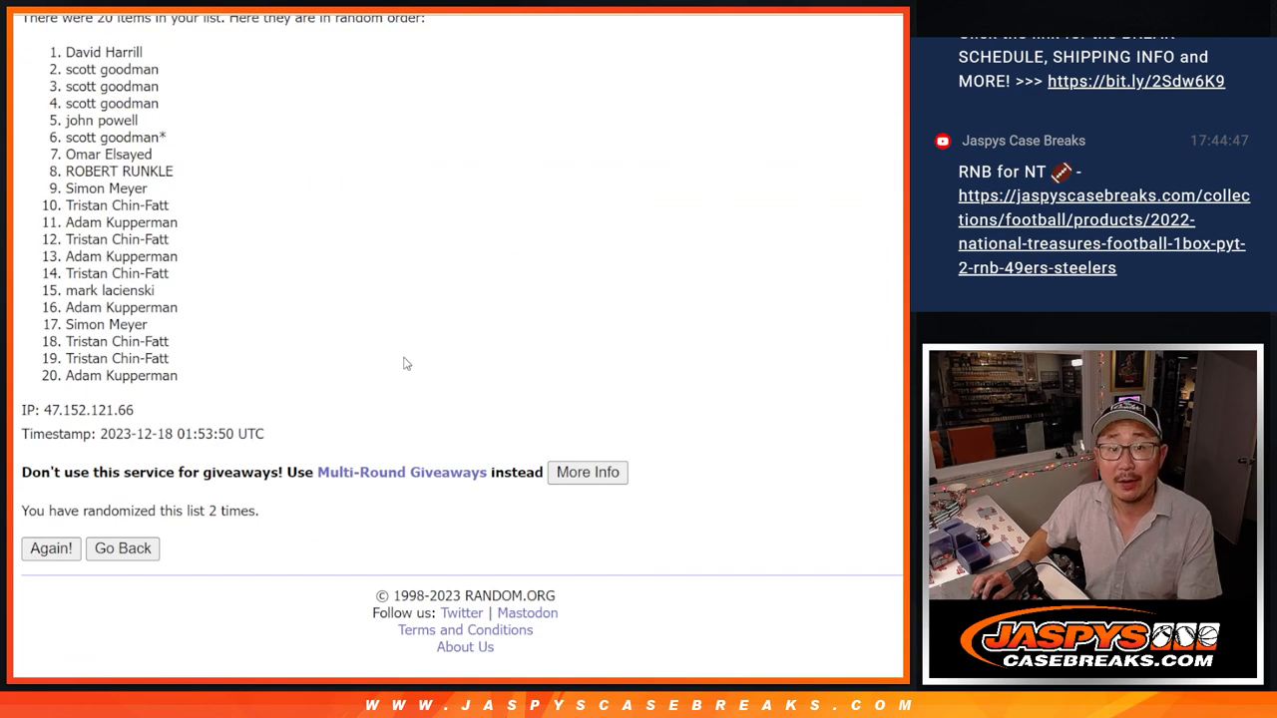
click(52, 548)
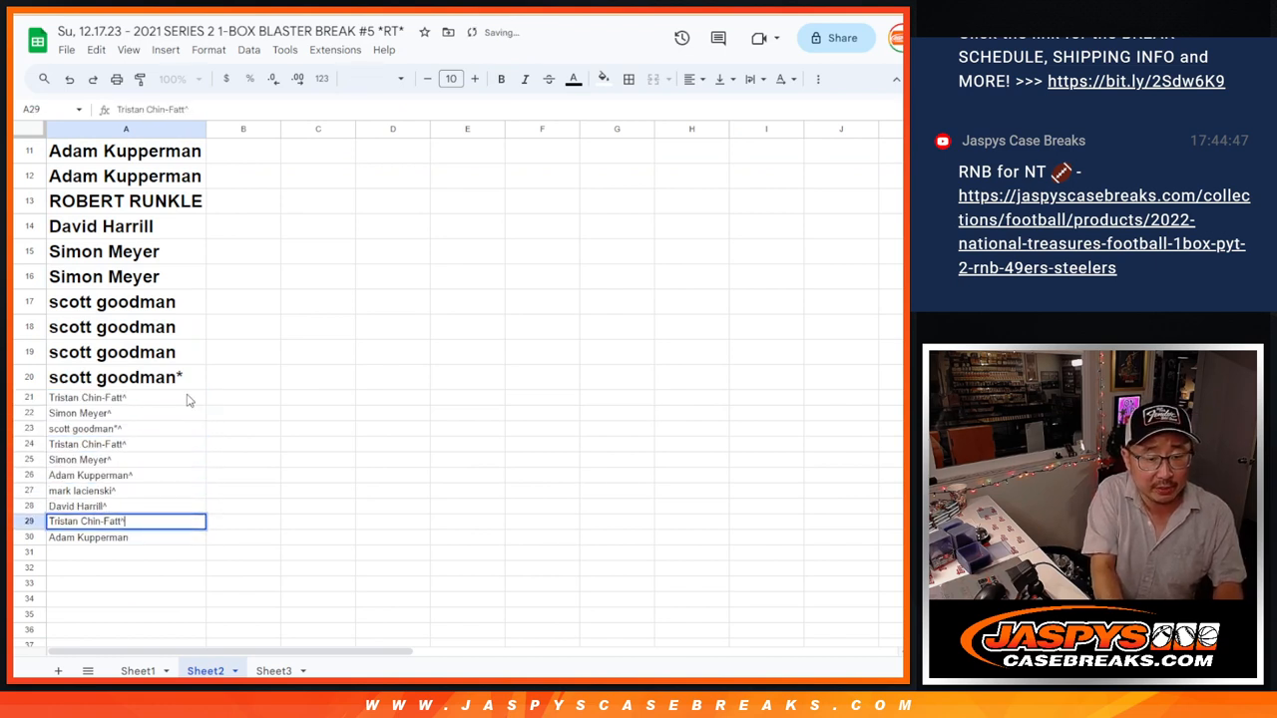
Select column A holding all 30 entrant names for copying
click(88, 398)
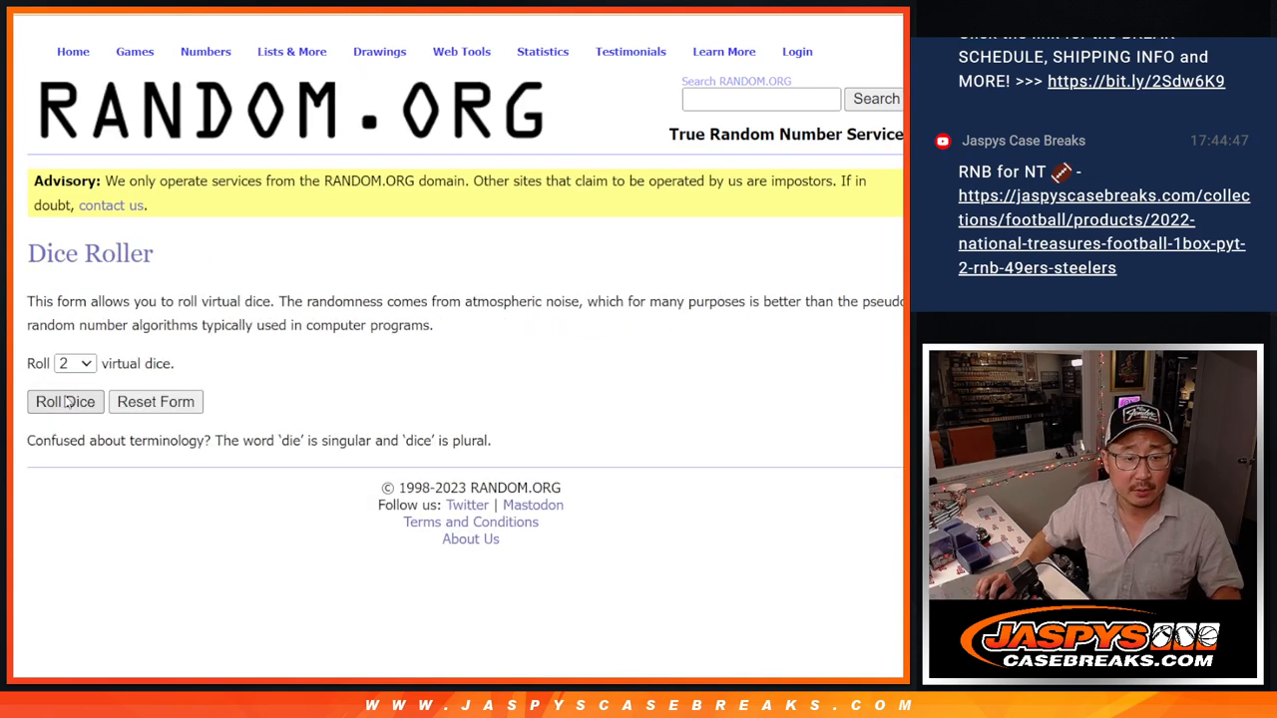
Randomize all 30 names in the List Randomizer and review the shuffled results
click(63, 401)
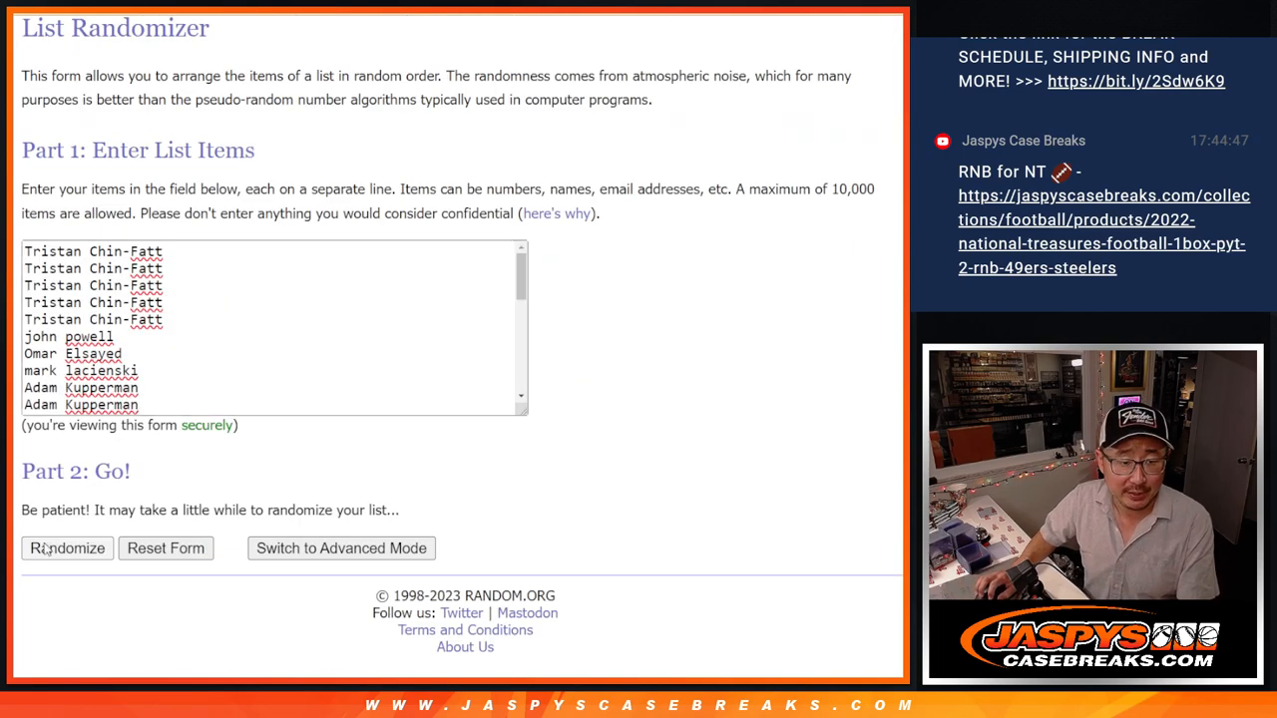
click(68, 547)
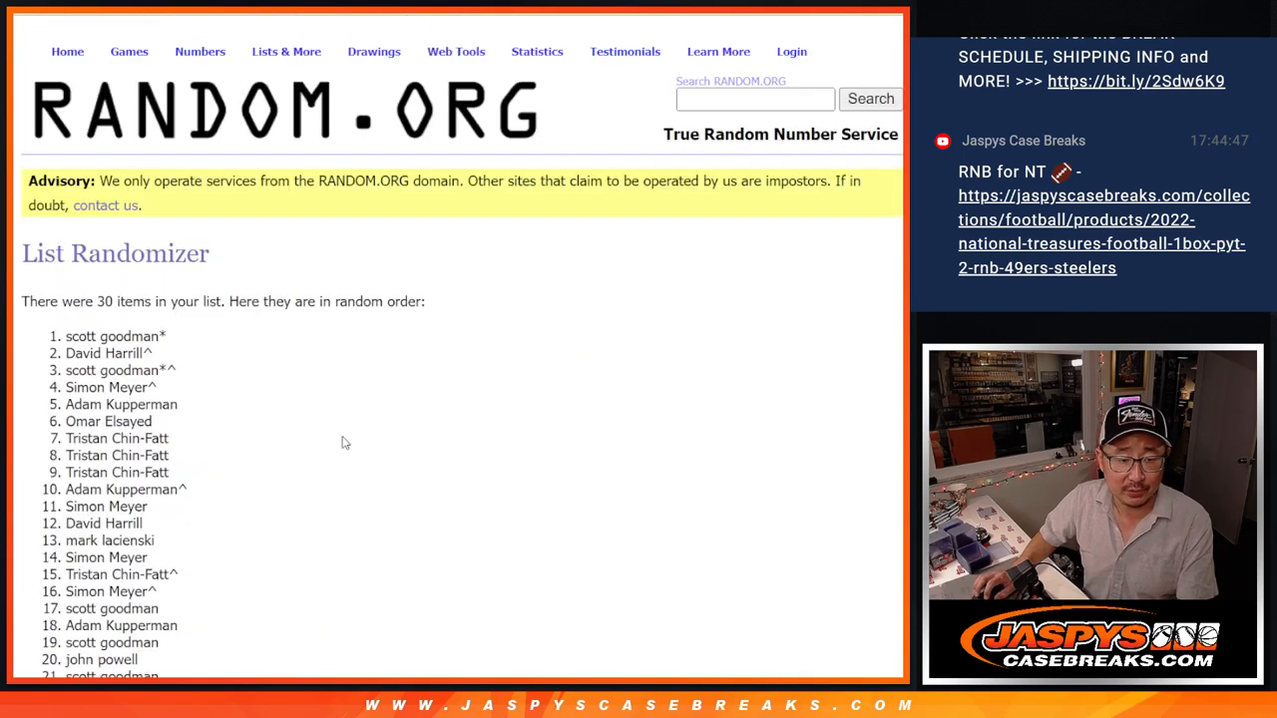
scroll(down, 3)
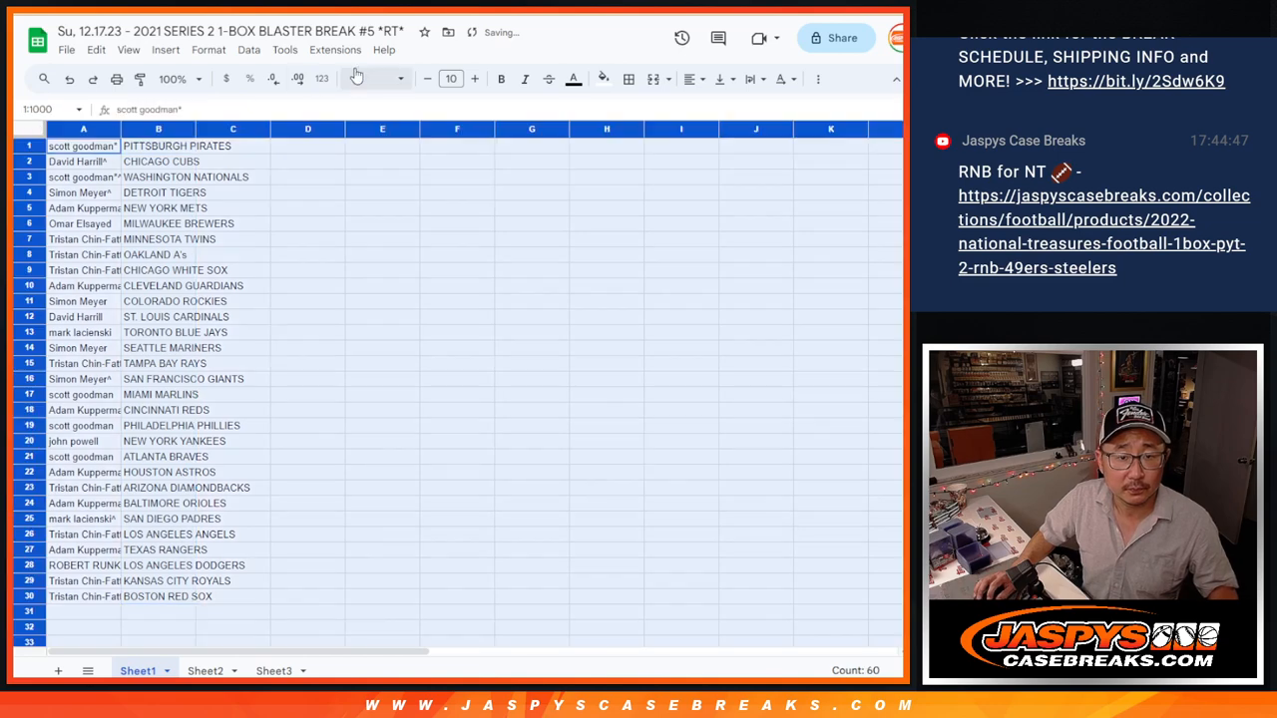
Zoom the sheet to 150% and mark the top 16 pairings in A1:B16
click(451, 80)
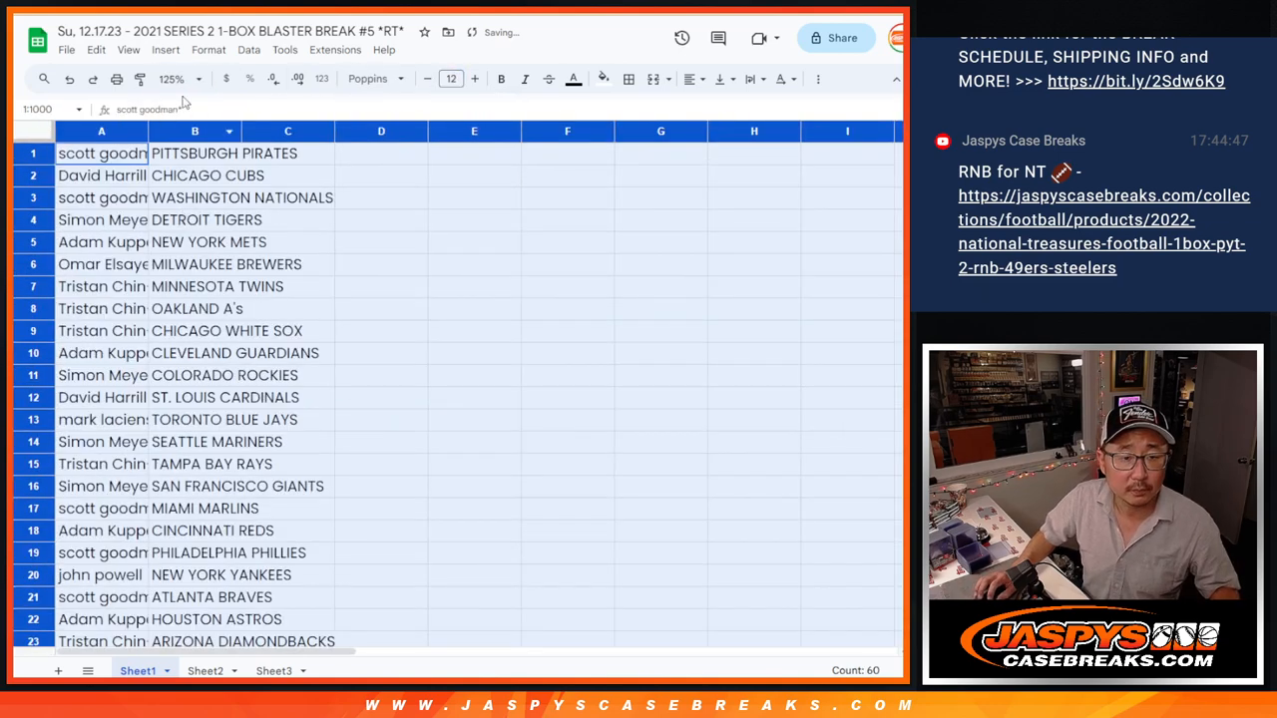
click(175, 80)
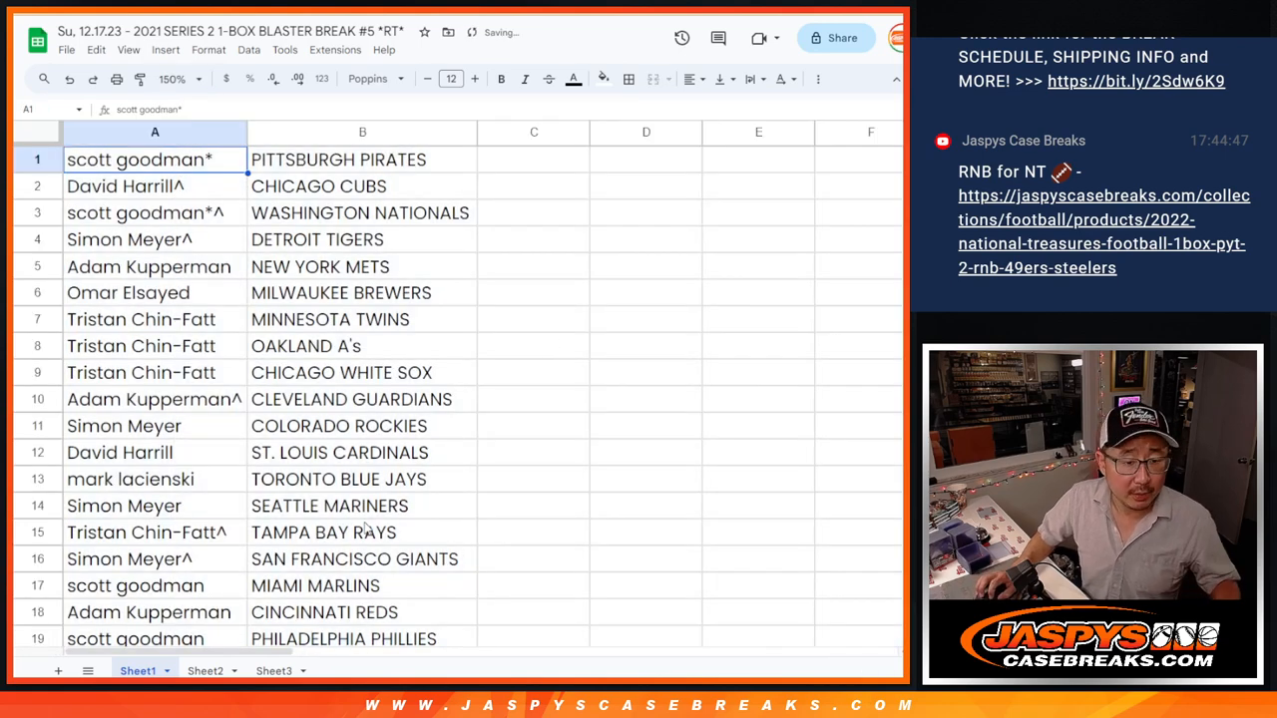
drag(155, 159, 364, 530)
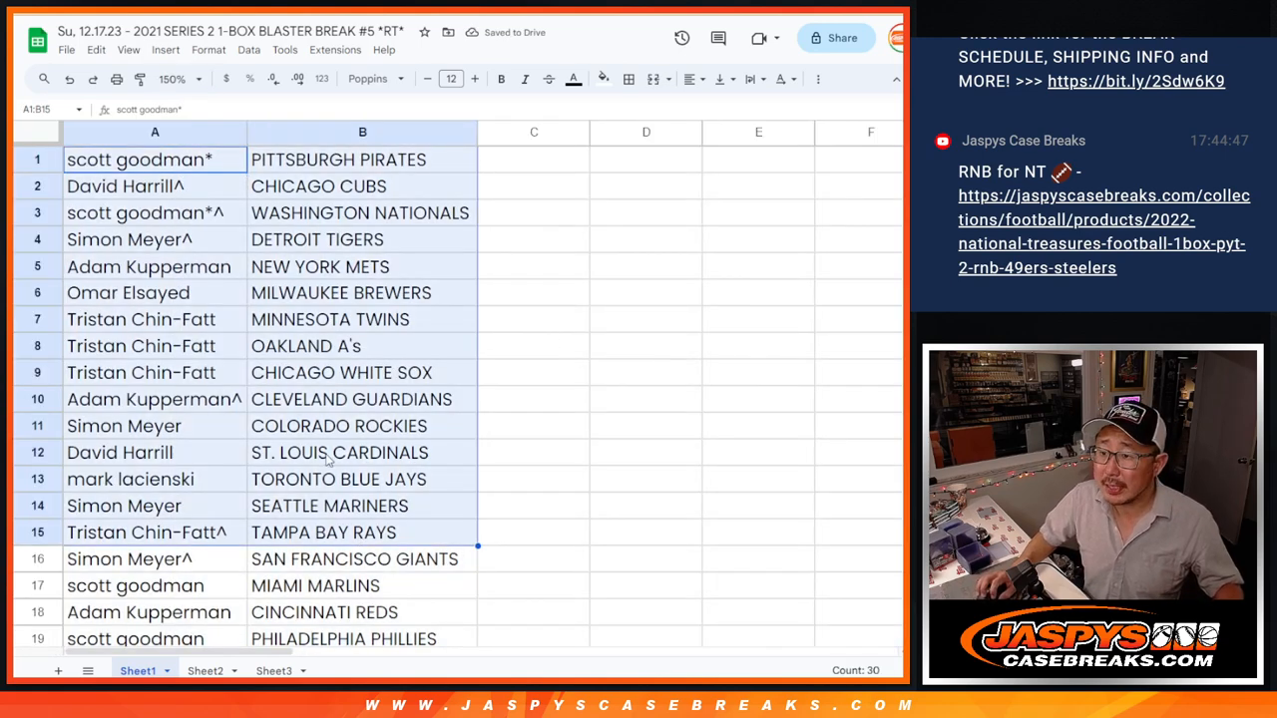
Select the pairings below the top 16 and resize the team names column
scroll(down, 3)
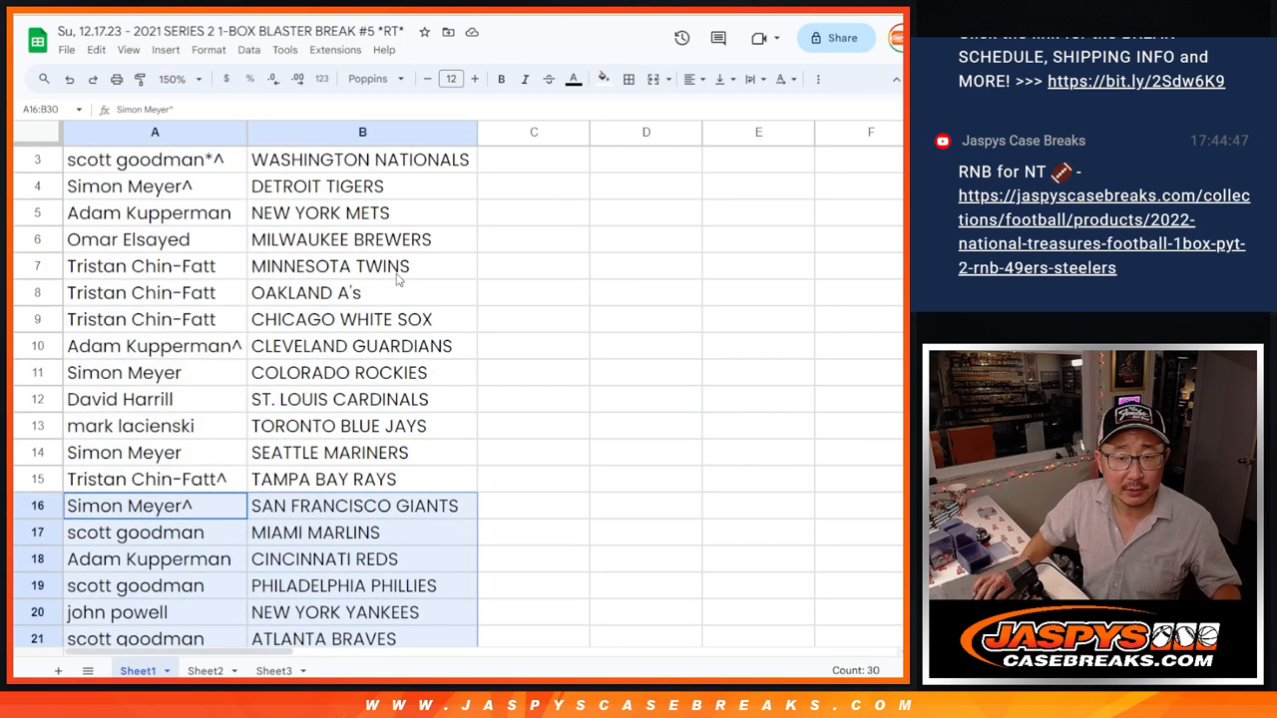
click(169, 80)
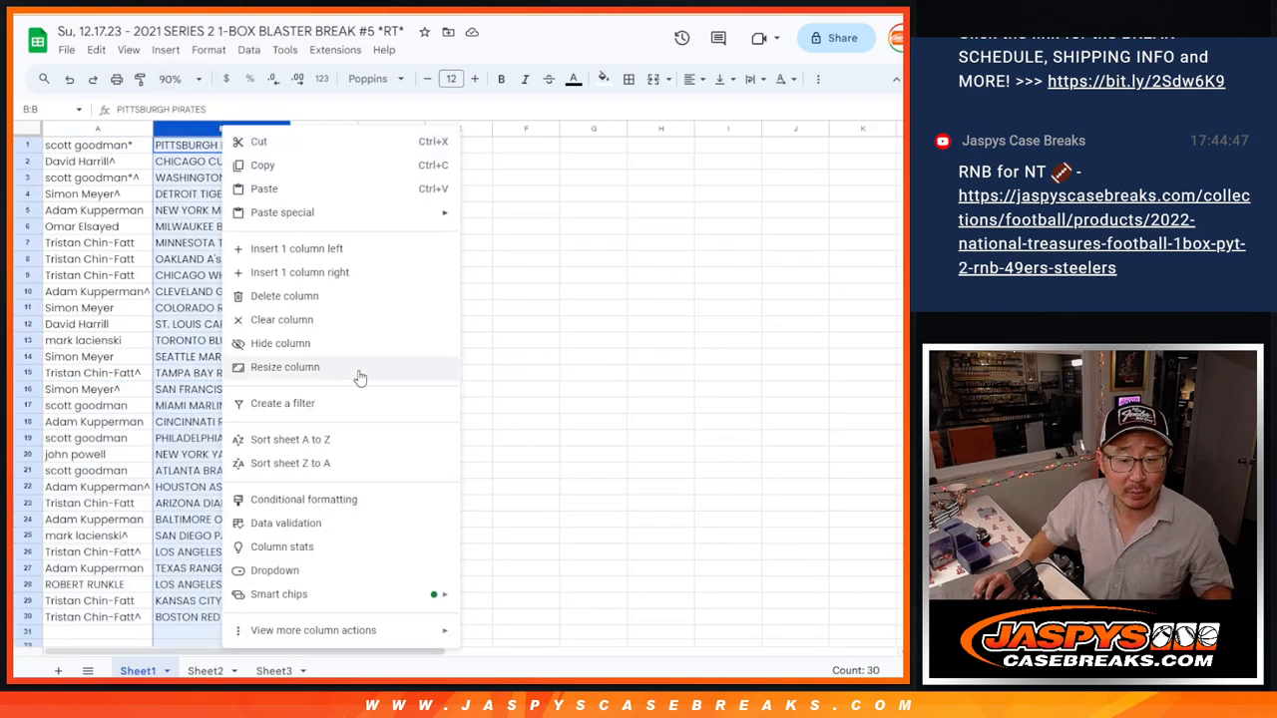
click(289, 439)
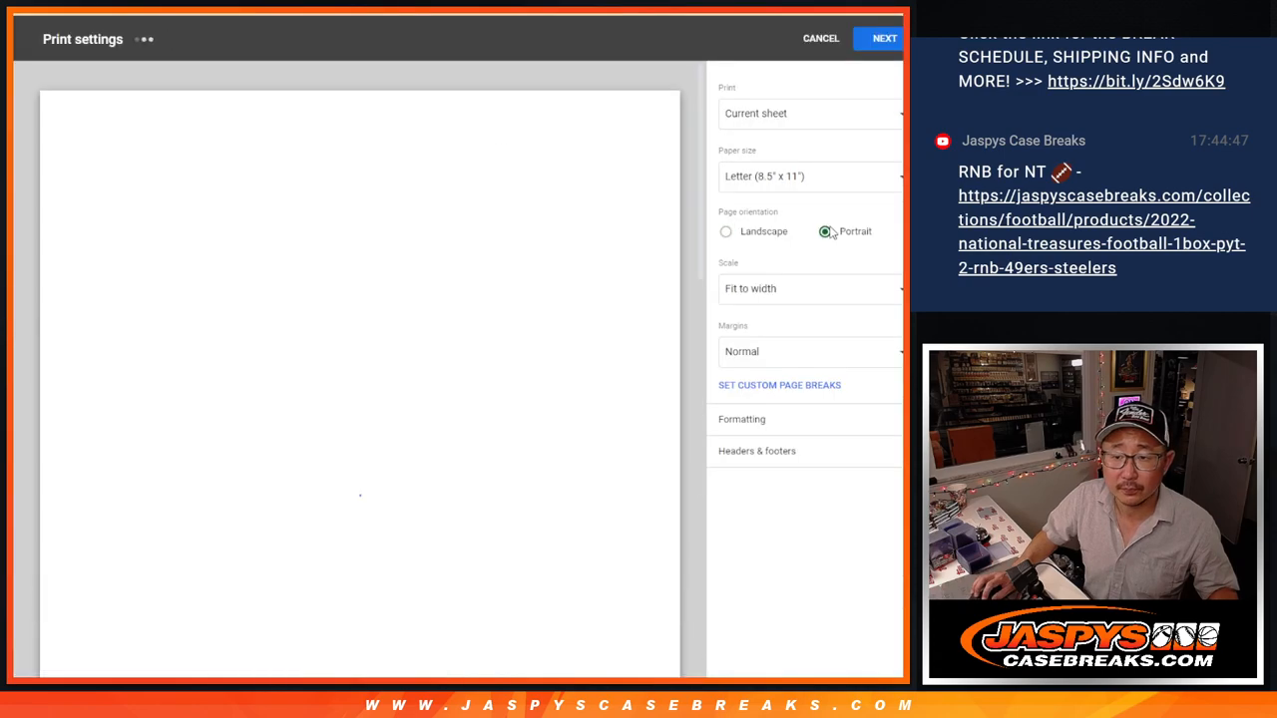
Close the print settings before sorting A1:B30 by team name A to Z
click(820, 38)
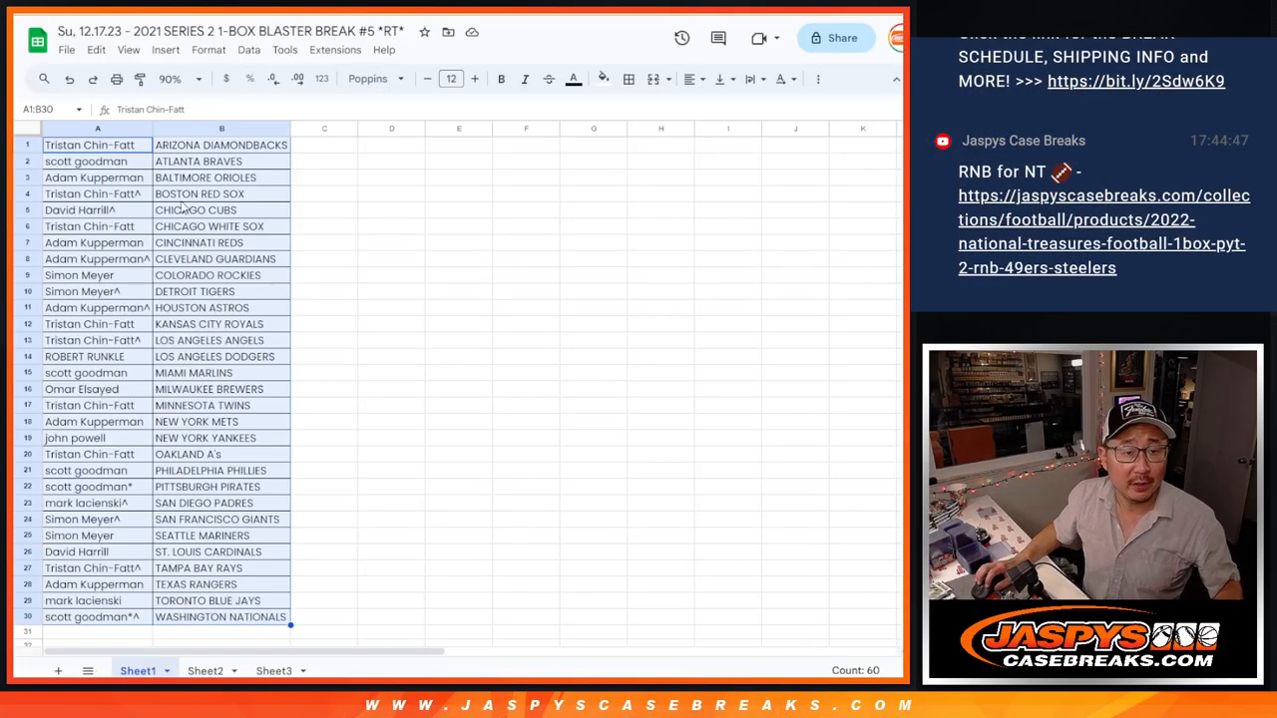
Select column A with the 30 sorted names and copy them
click(222, 128)
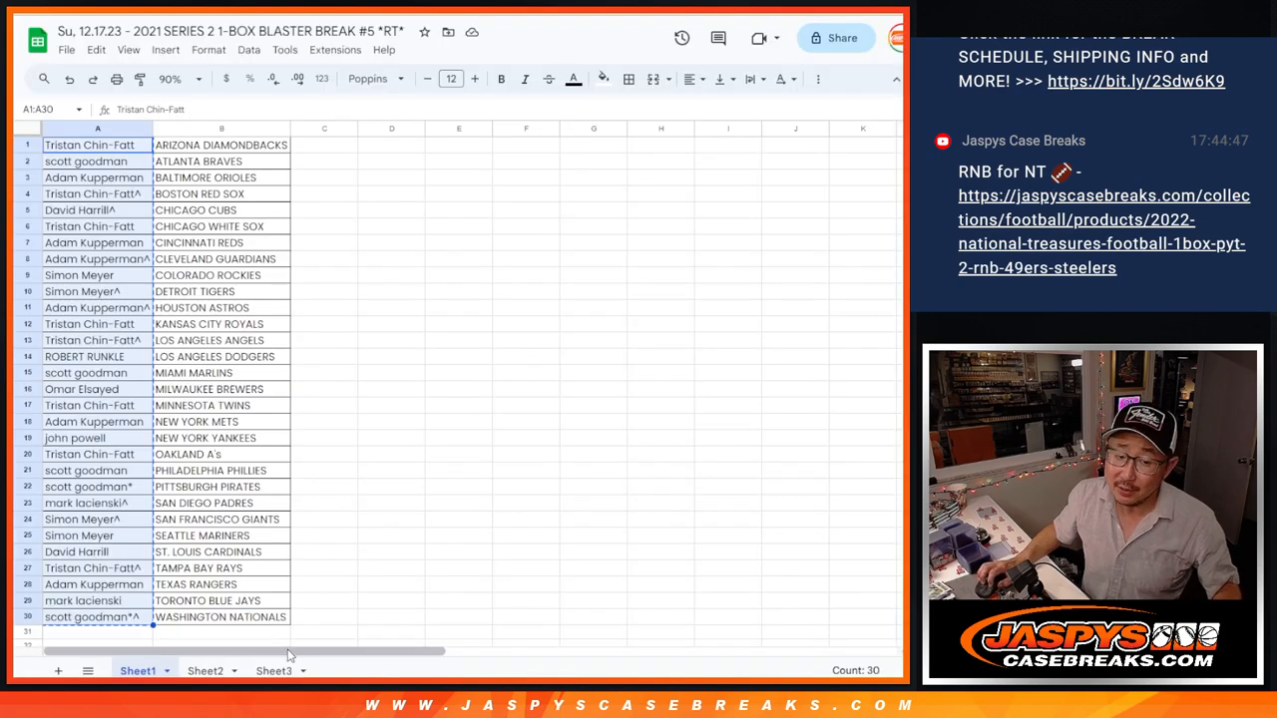
click(274, 670)
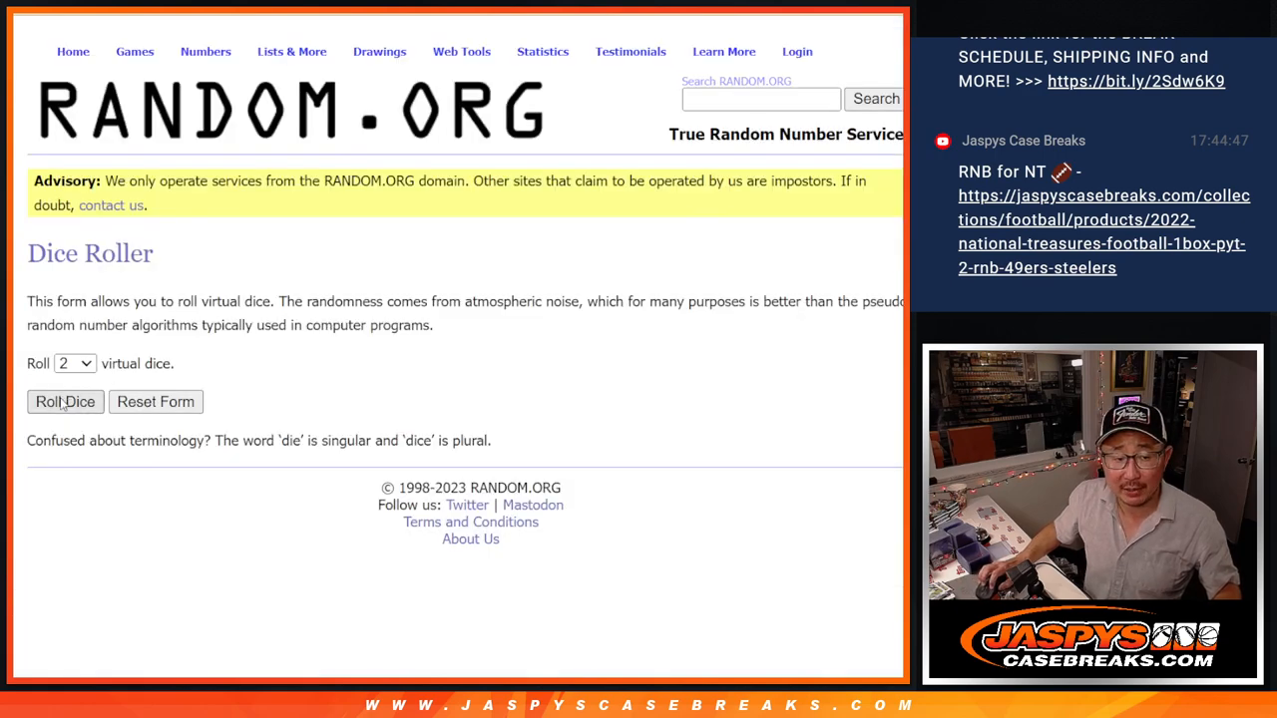
Put the 30 participant names into random order in the List Randomizer
click(64, 401)
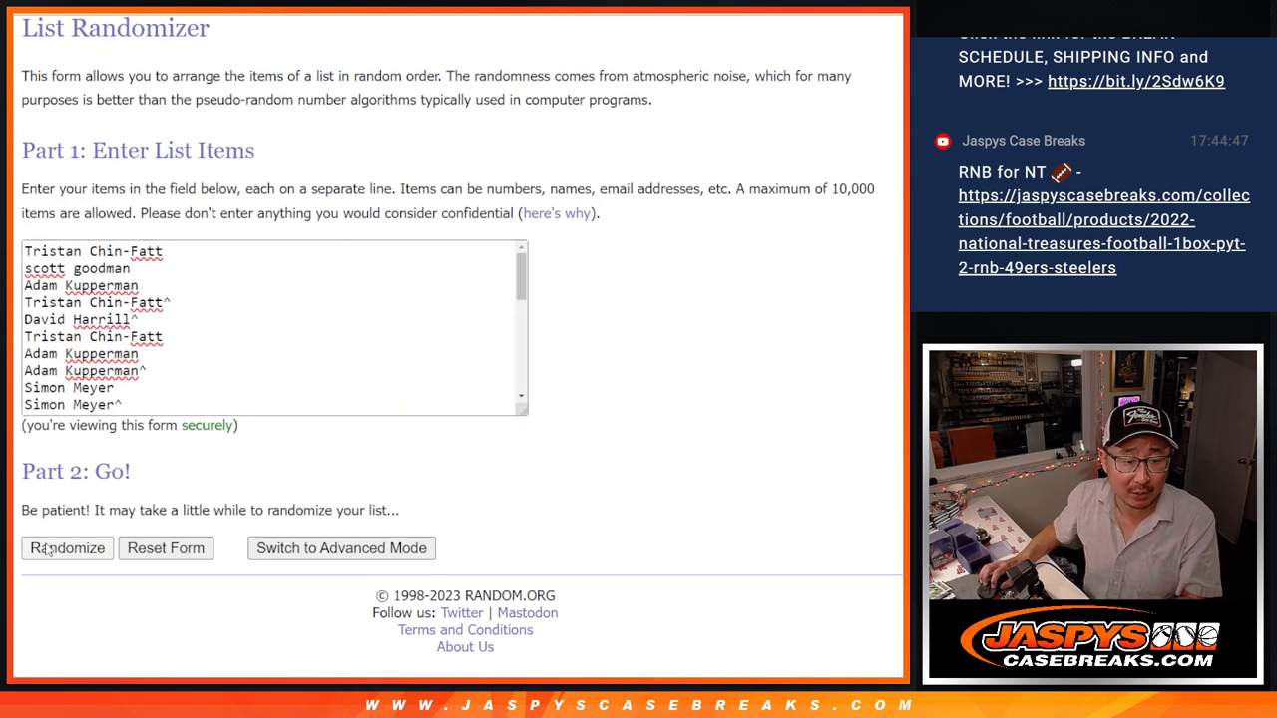
click(67, 547)
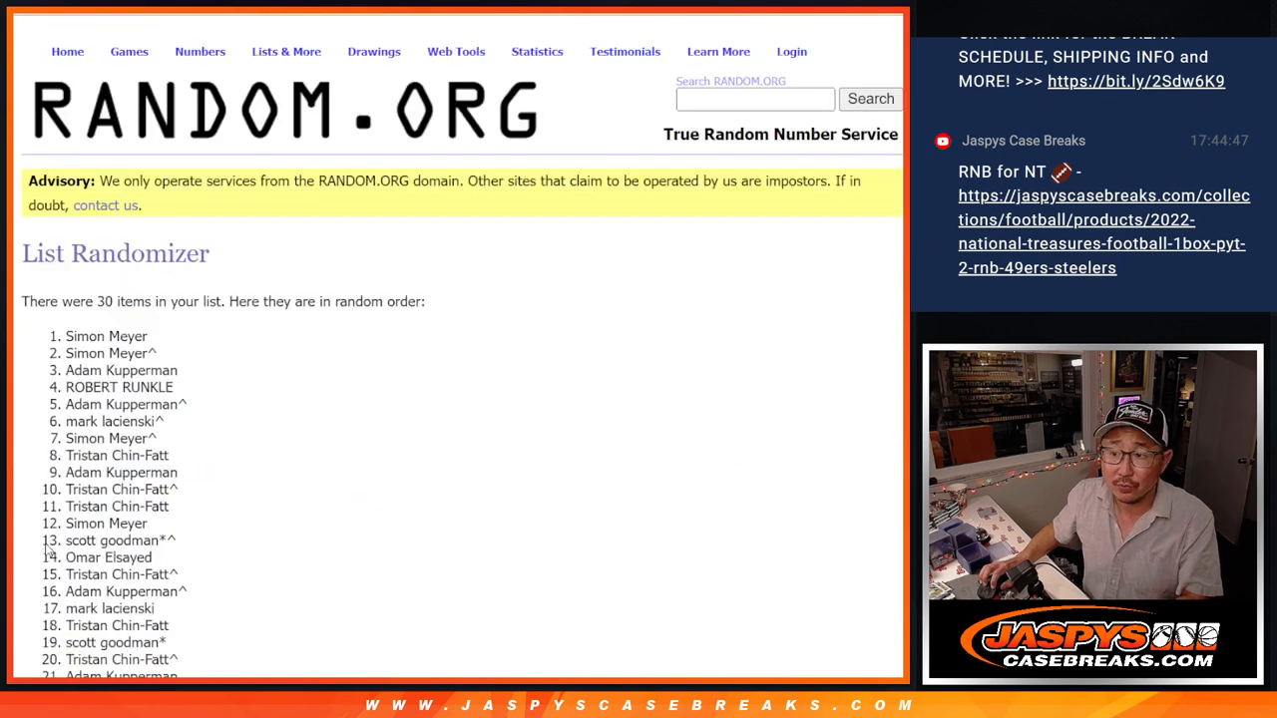
scroll(down, 3)
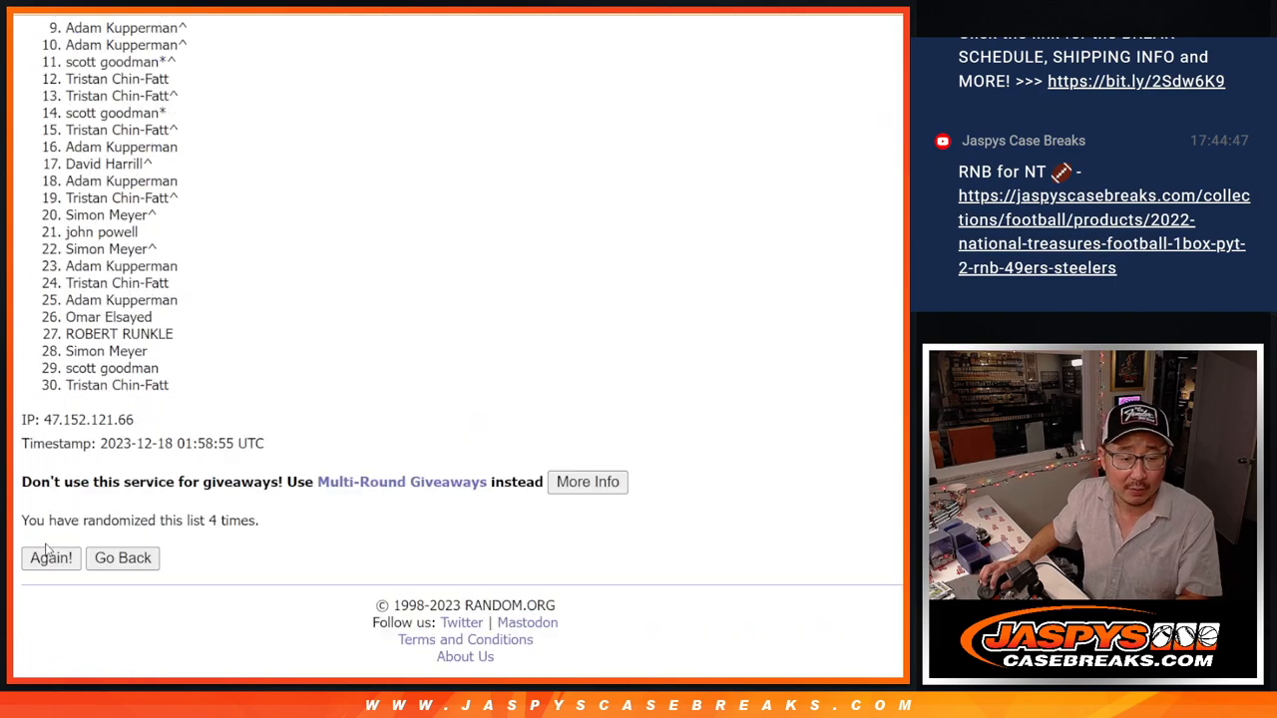
Reshuffle the list repeatedly with Again! until it has been randomized ten times
click(50, 559)
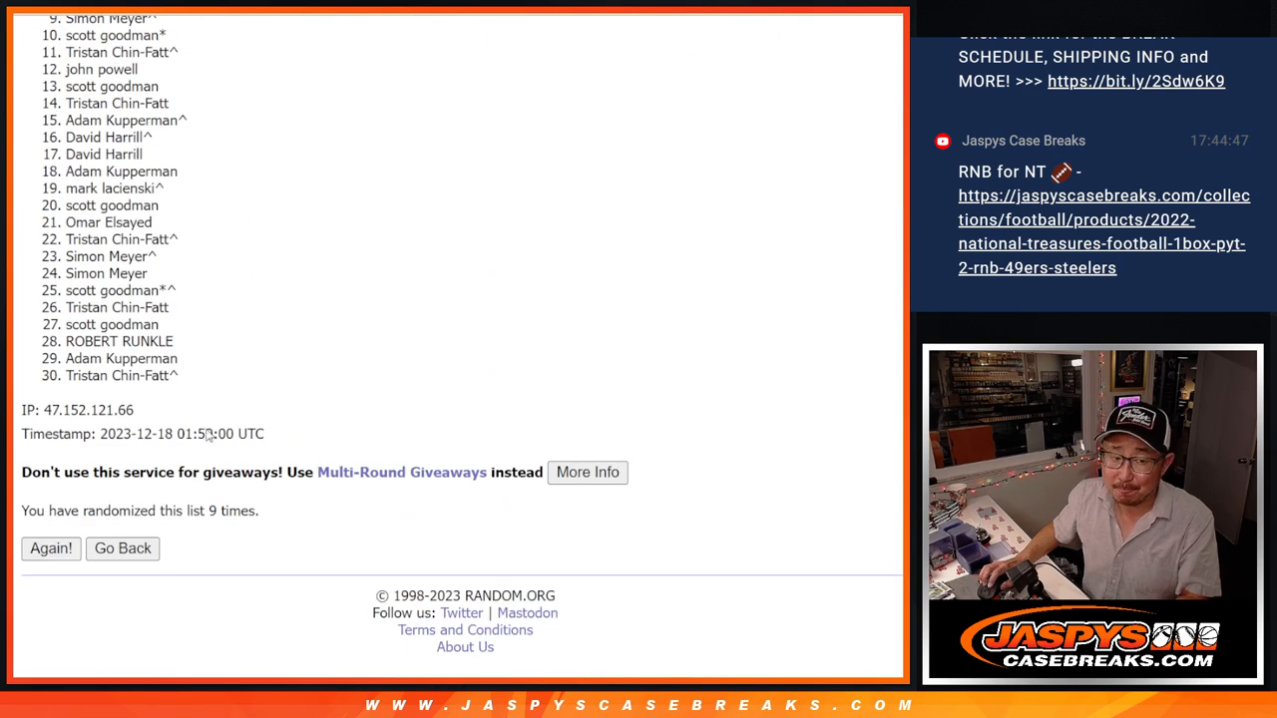
click(50, 547)
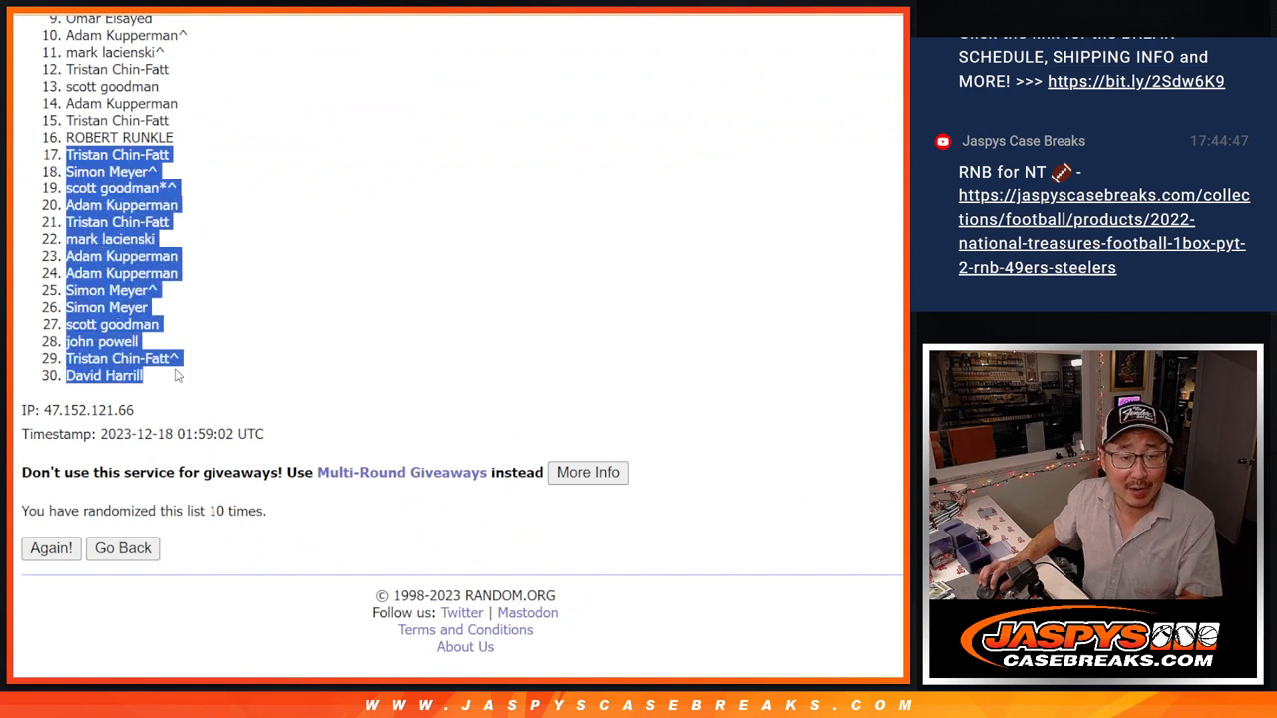
mouse_move(447, 367)
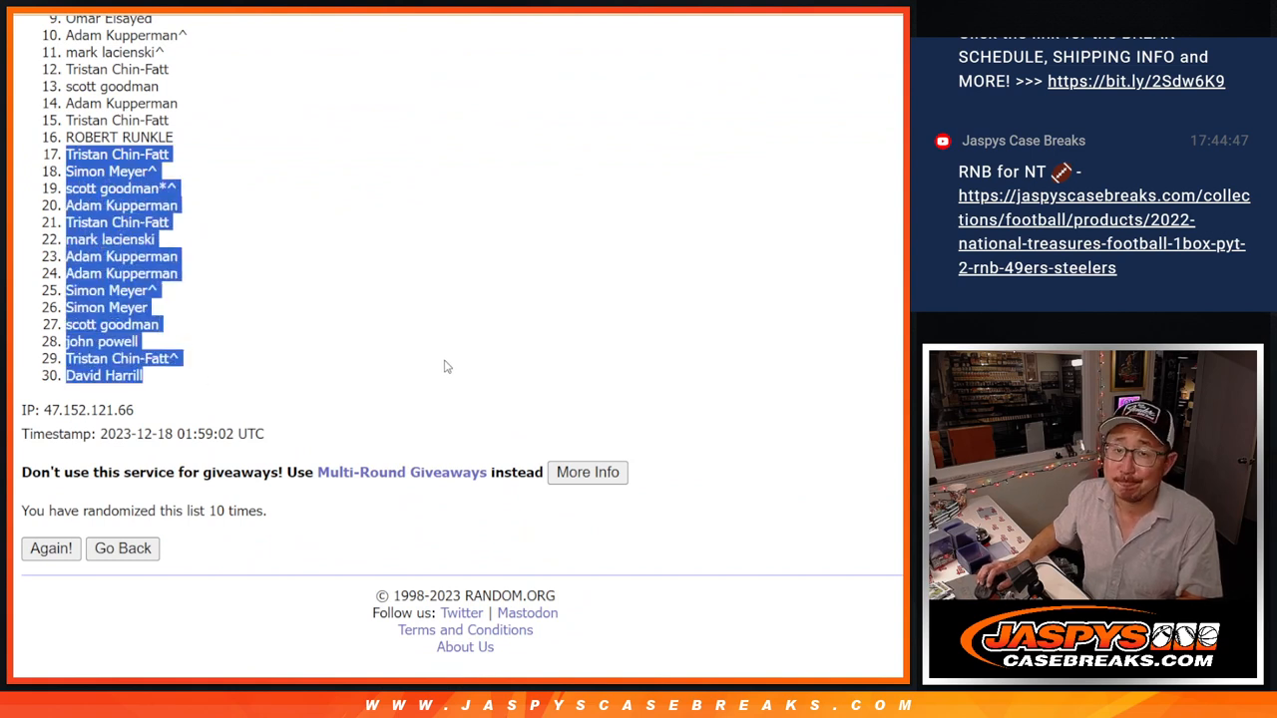
mouse_move(433, 304)
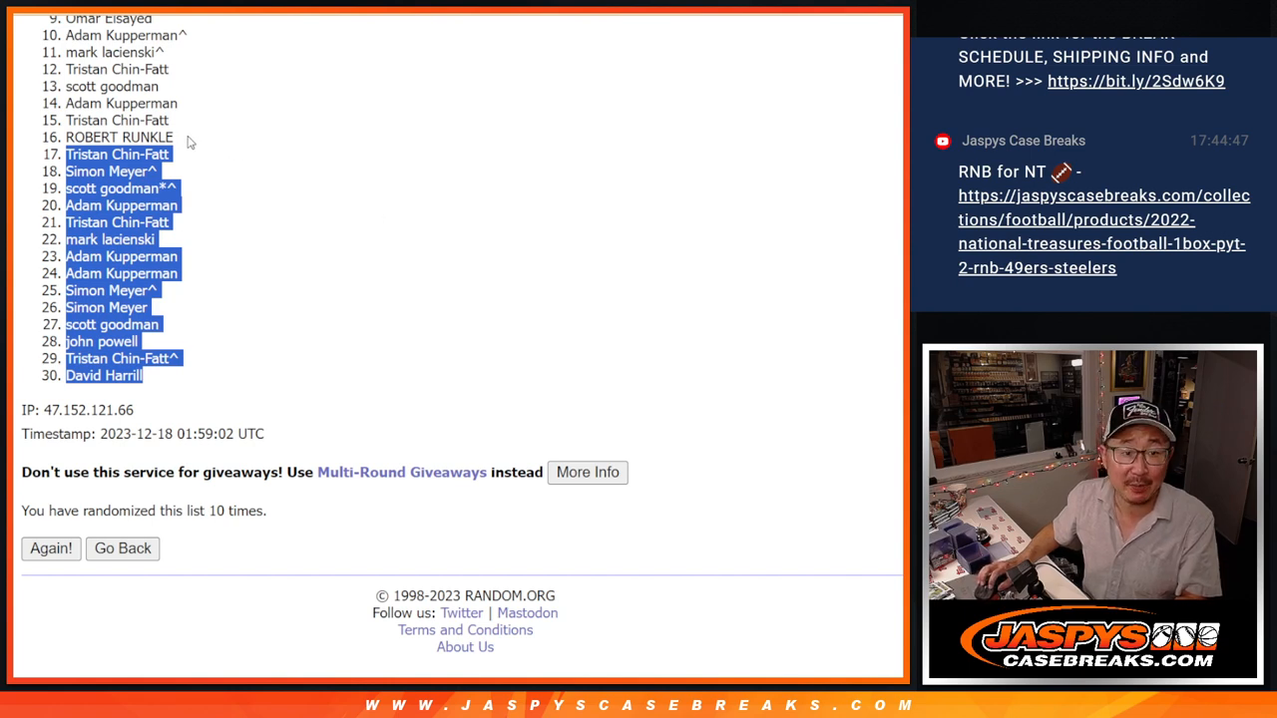
click(52, 547)
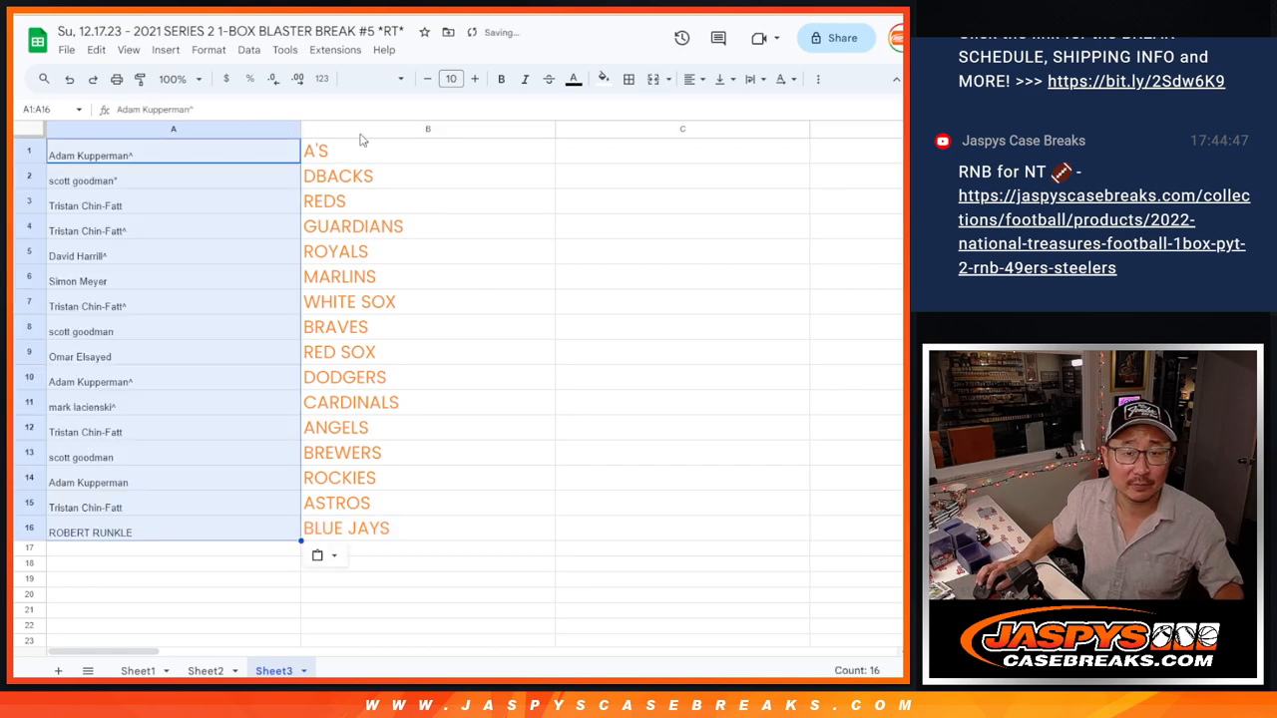
Enlarge the font of the 16 pasted names to match the team names
click(451, 80)
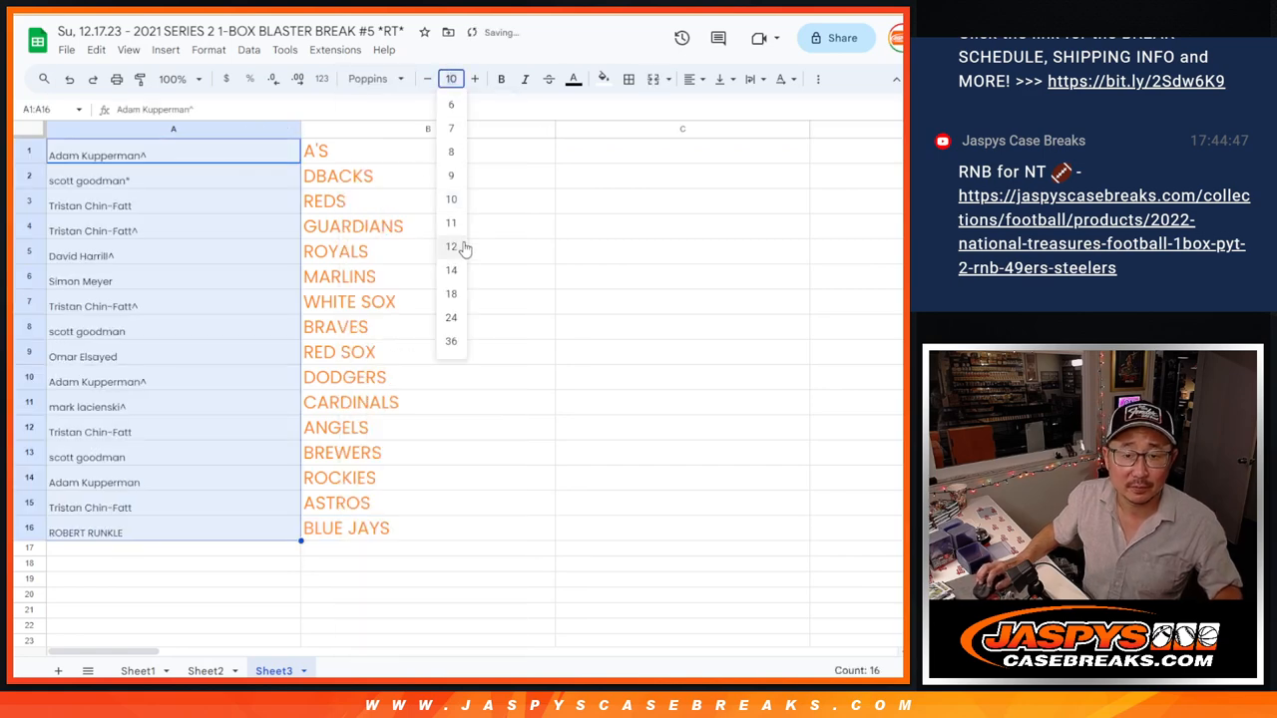
click(451, 293)
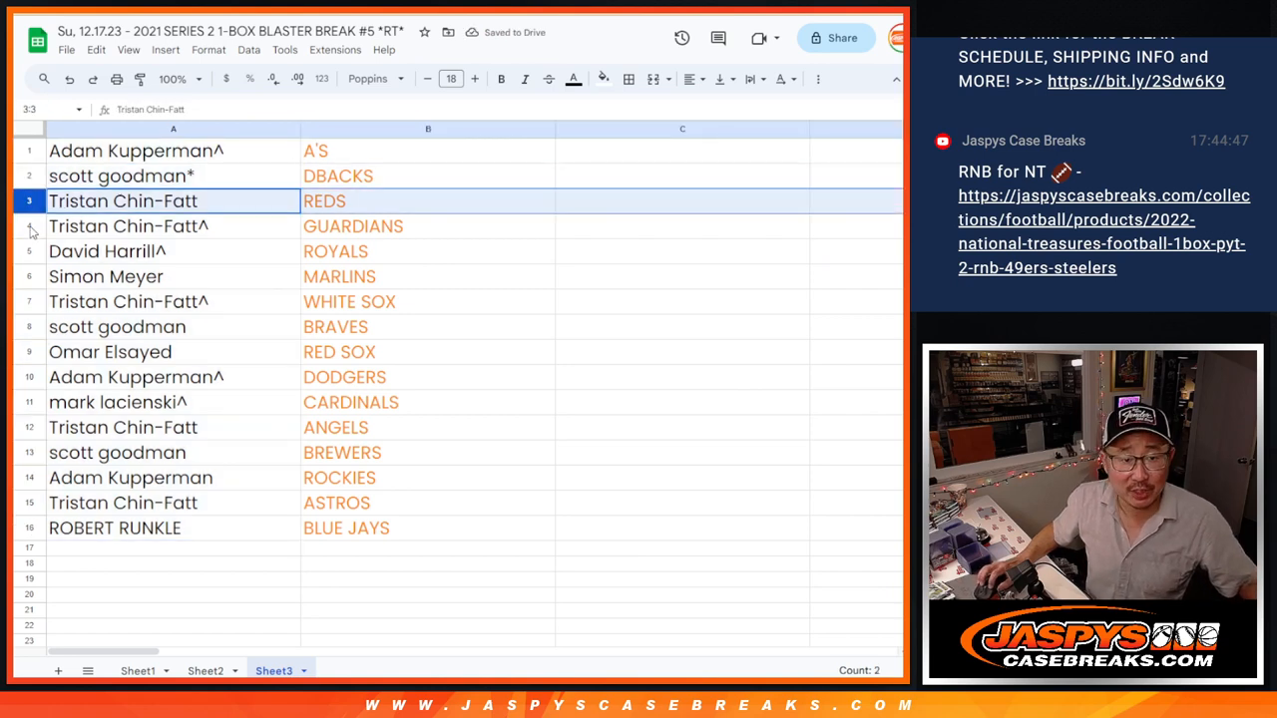
Review several participant–team pairings down the name column
click(106, 275)
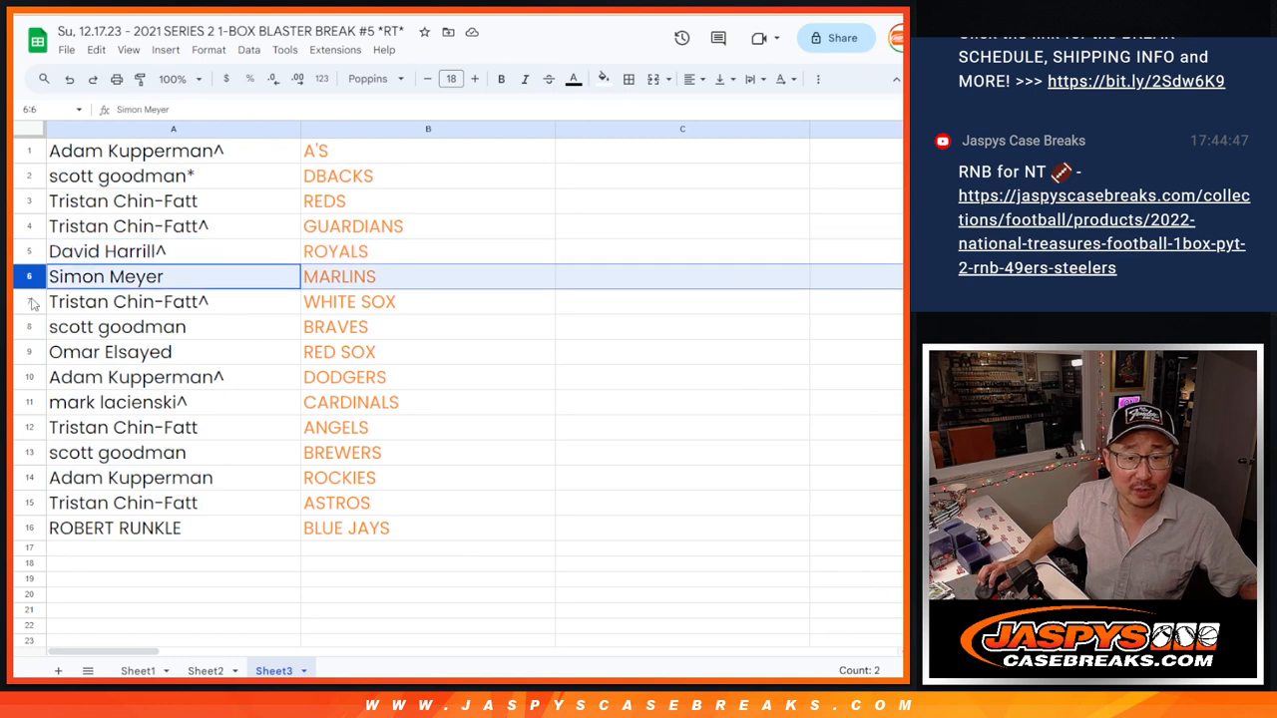
click(116, 328)
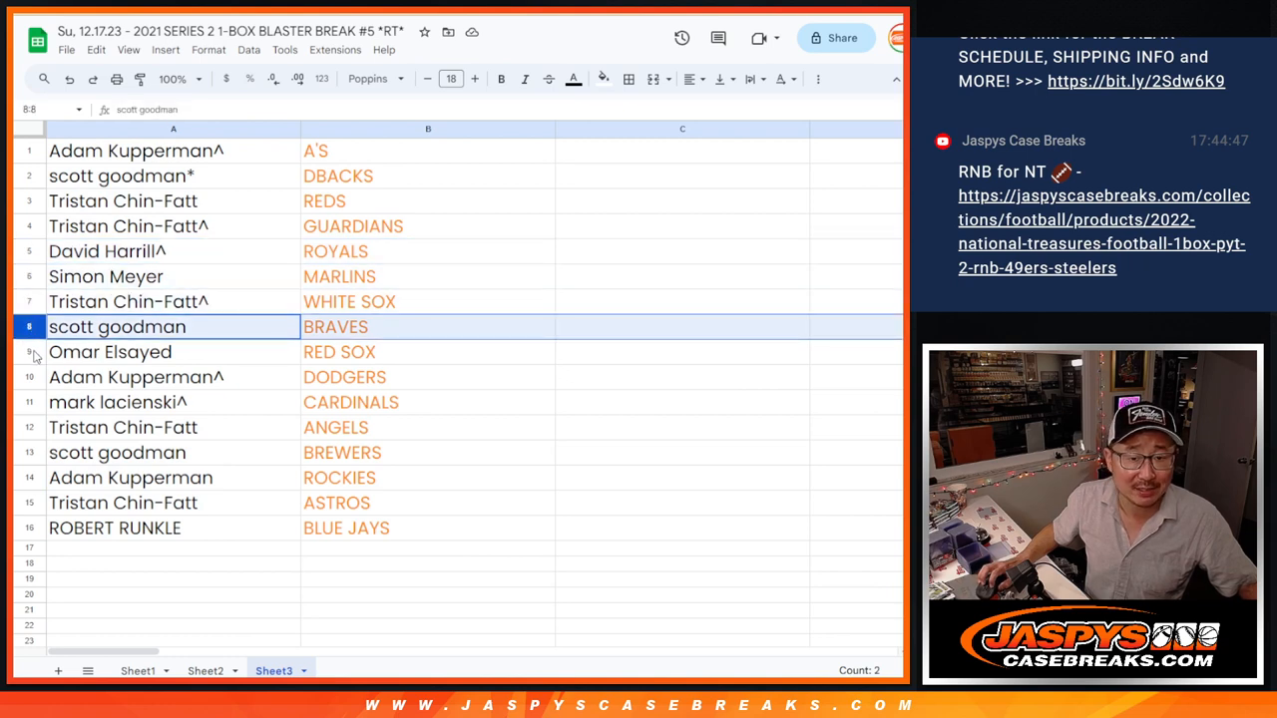
click(136, 377)
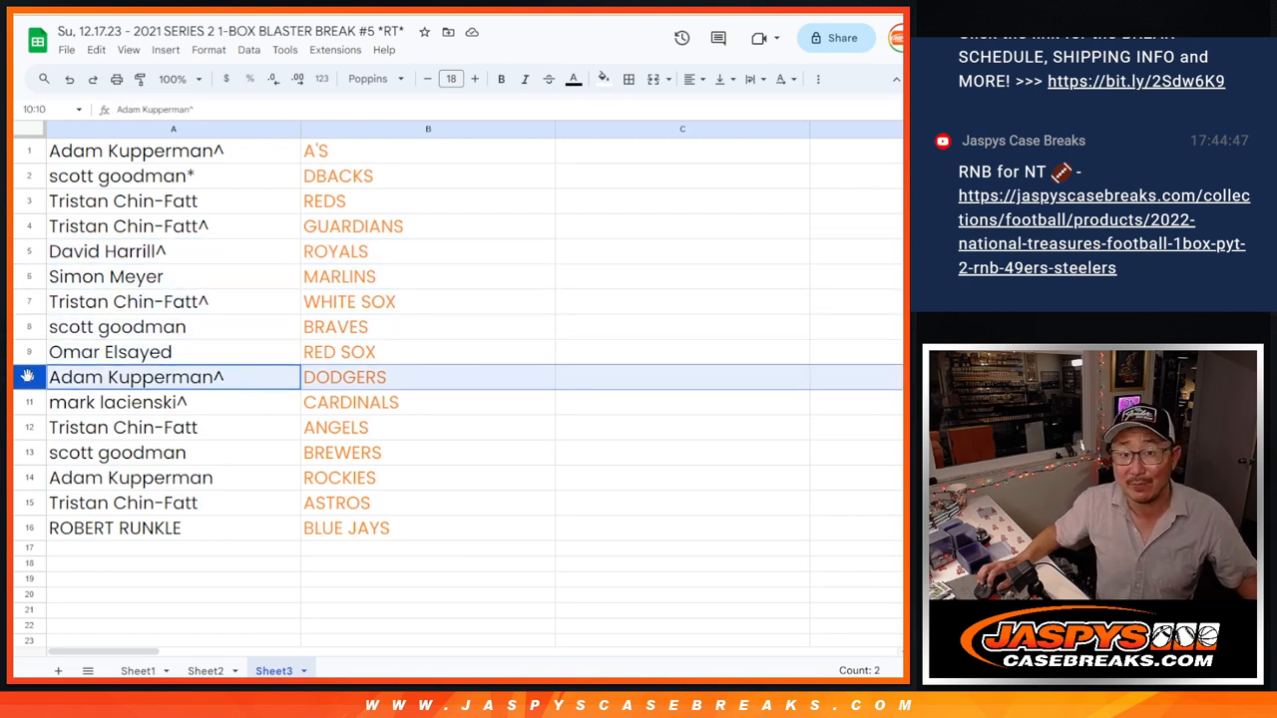
click(124, 427)
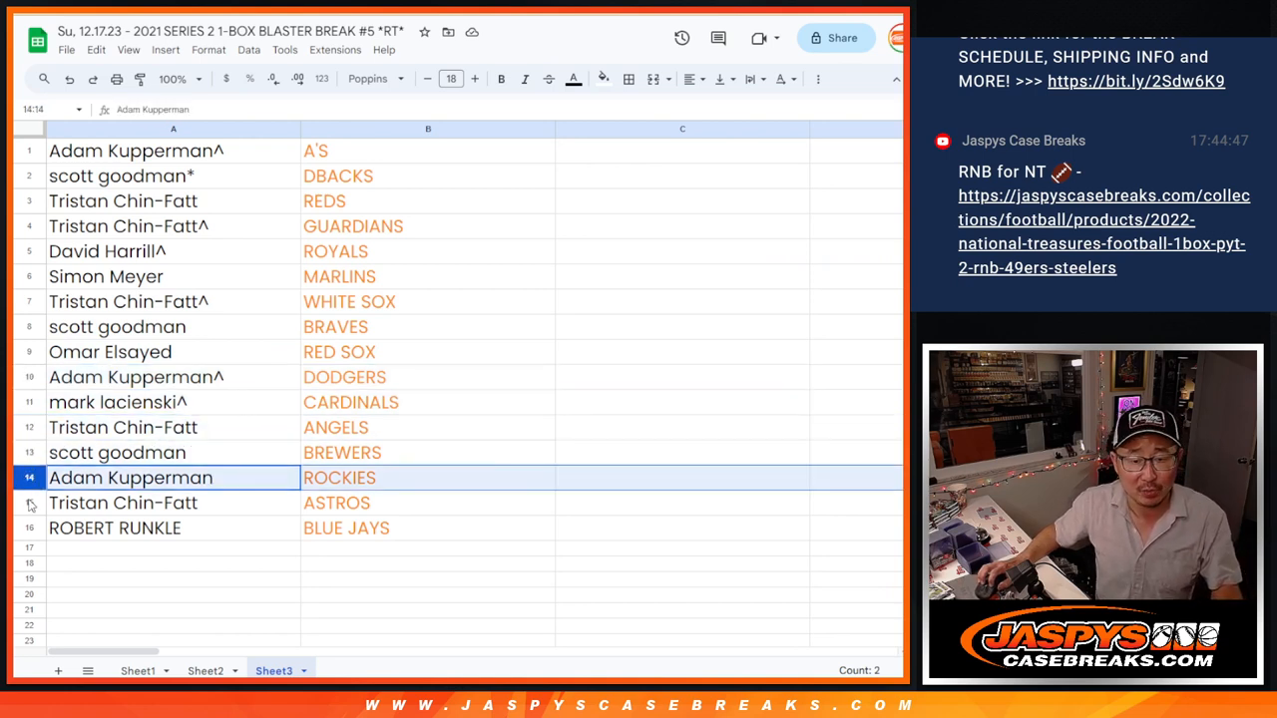
click(116, 527)
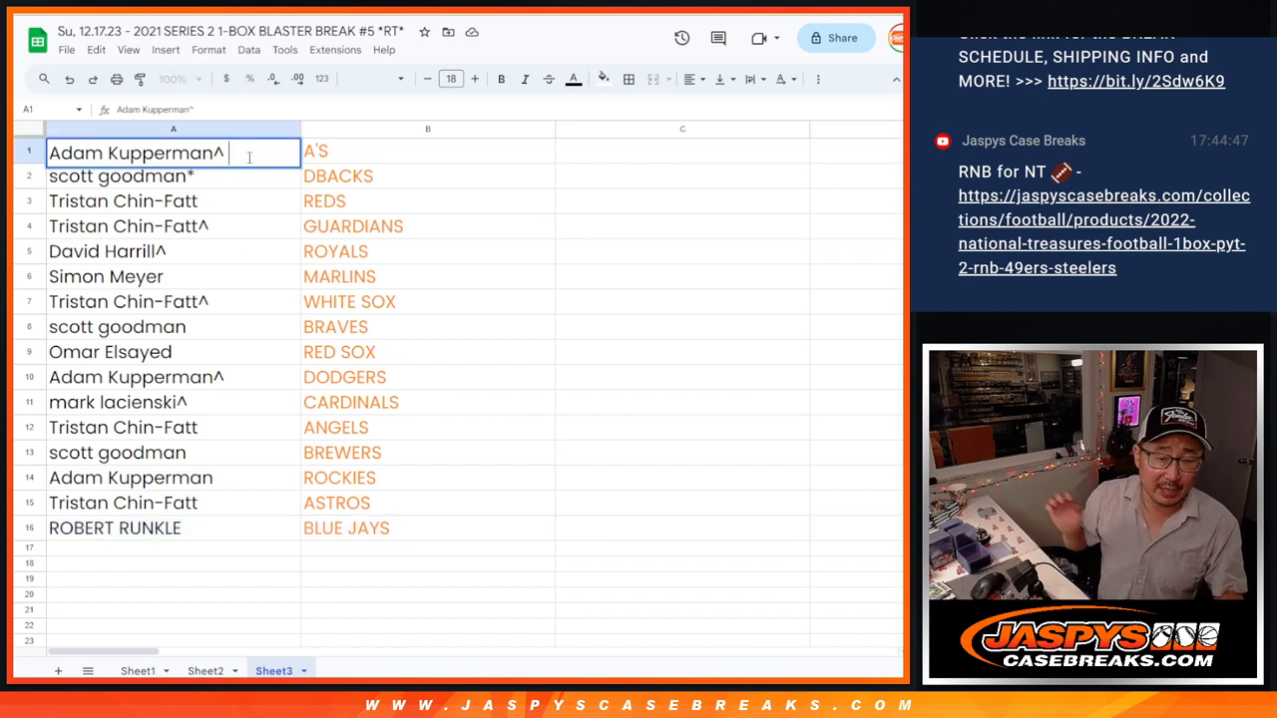
text(/blaster)
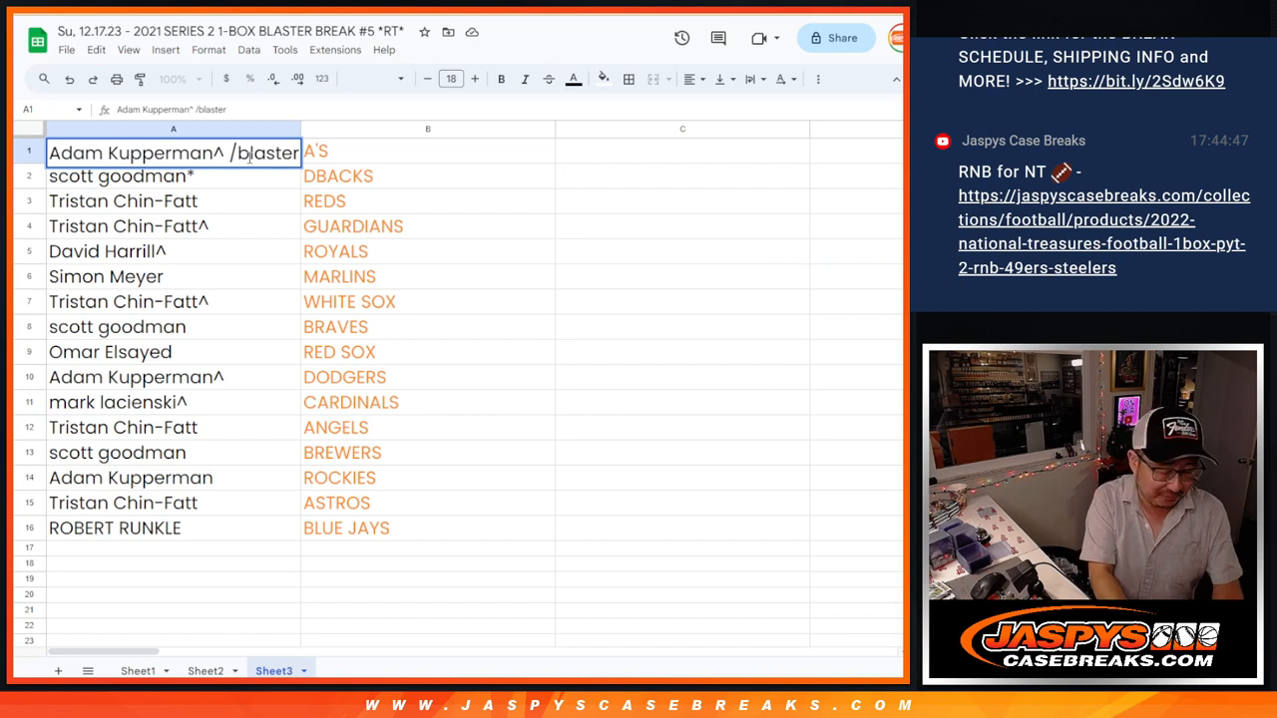
text(5)
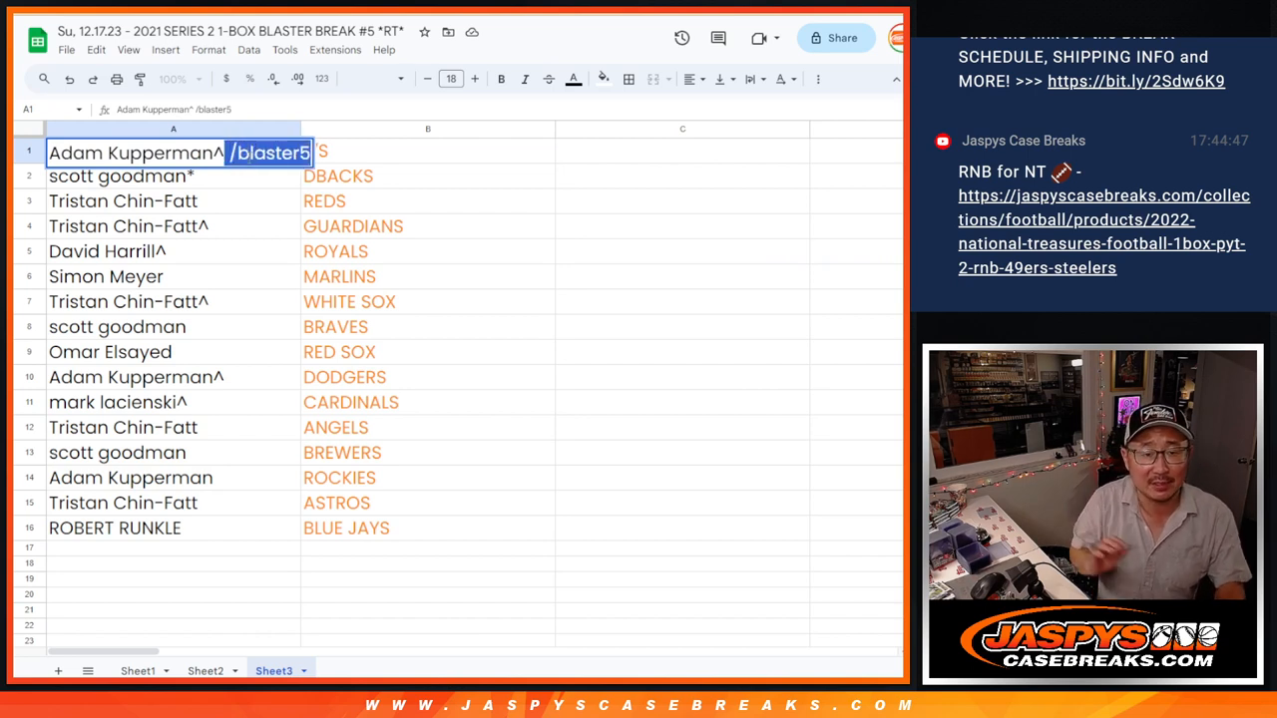